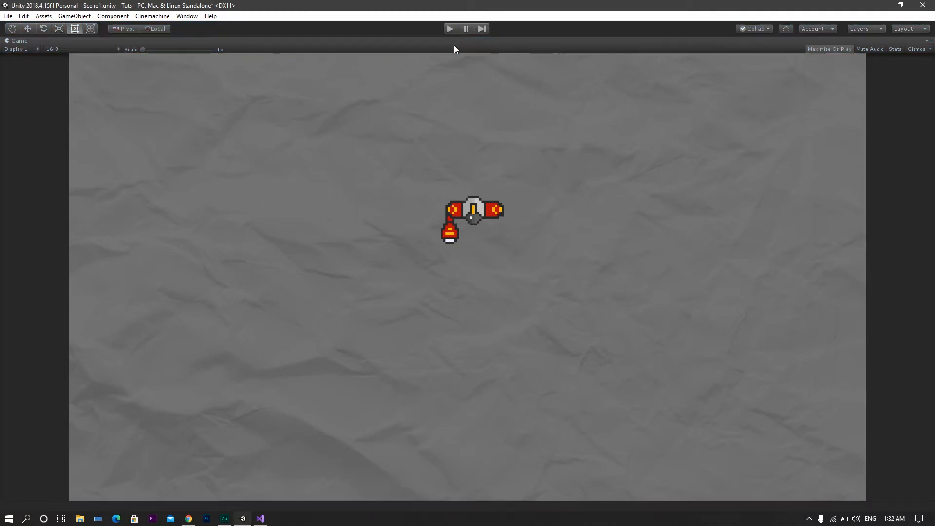
Exit Play mode in Unity so the game stops running
left_click(258, 521)
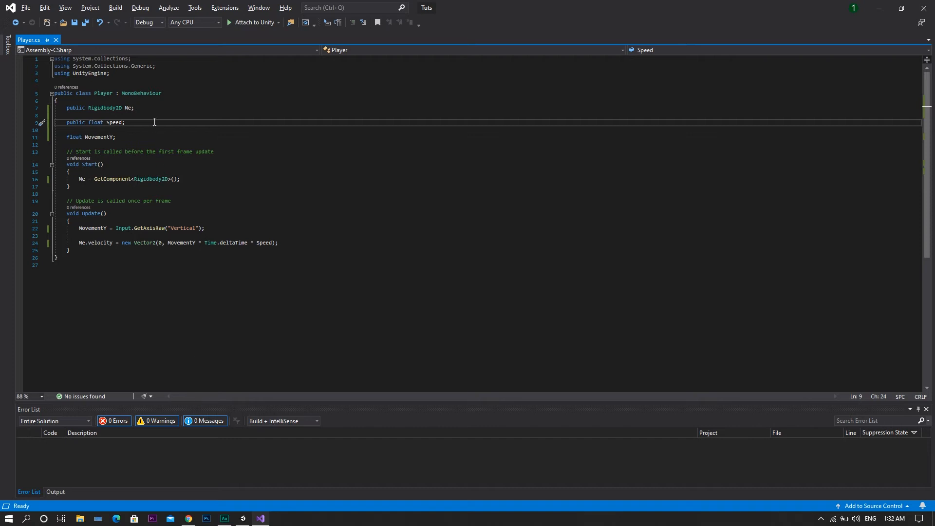
Declare public SpriteRenderer SpriteRenderer and public Sprite fields Skin1 and Skin2 in Player.cs
type("pu")
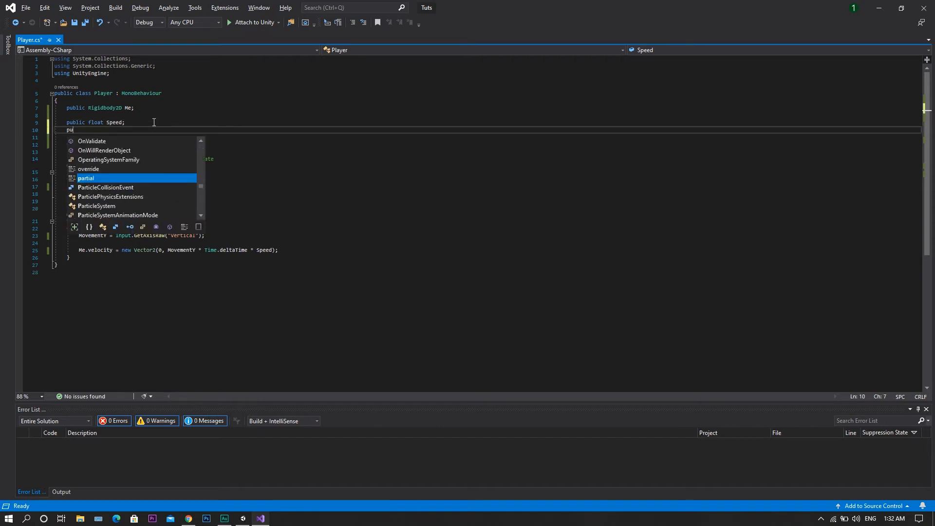
type("SpriteRenderer SpriteRenderer;")
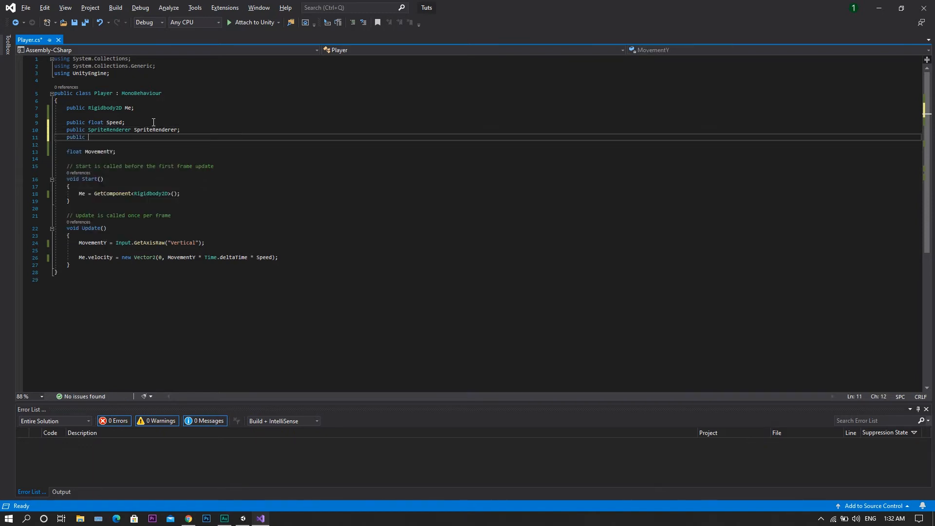
type("Sprite Skin1;")
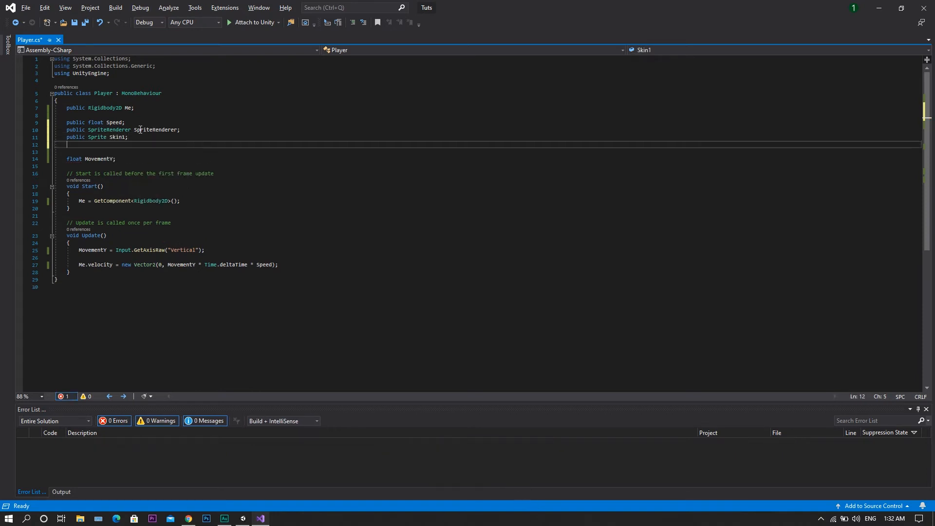
type("publ")
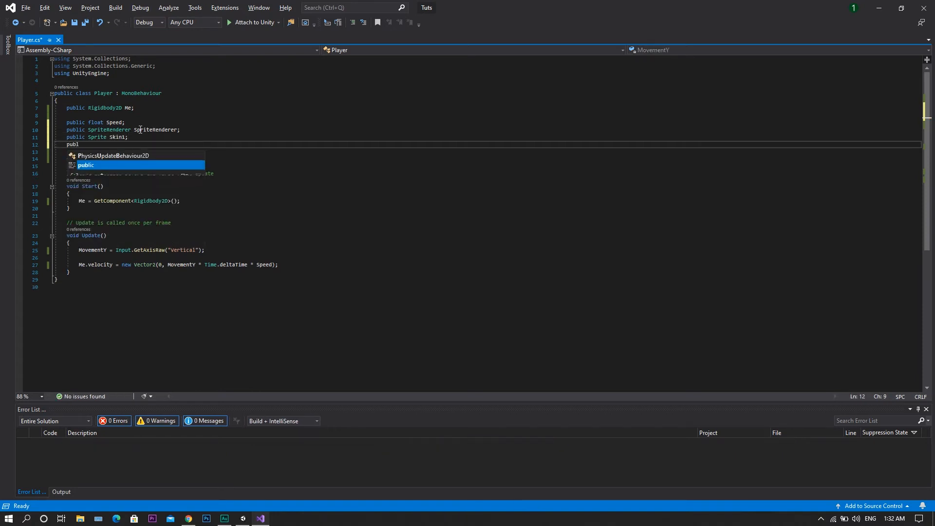
type("ic Sprite")
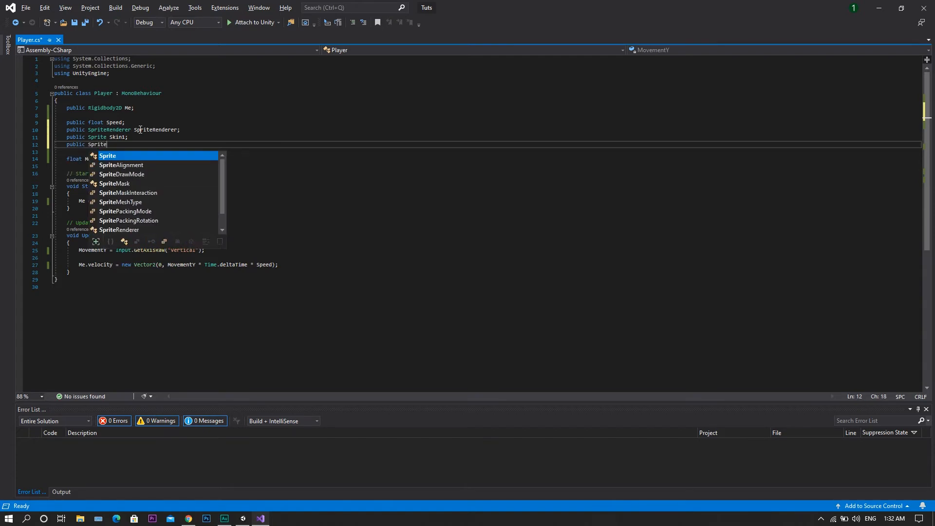
type("Skin2;")
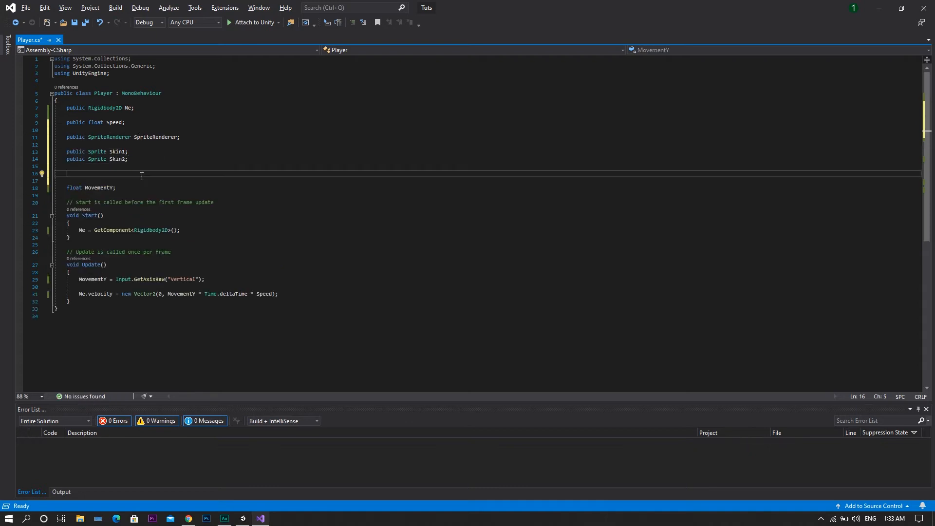
Declare the private bool Sprite1Active field
type("bo")
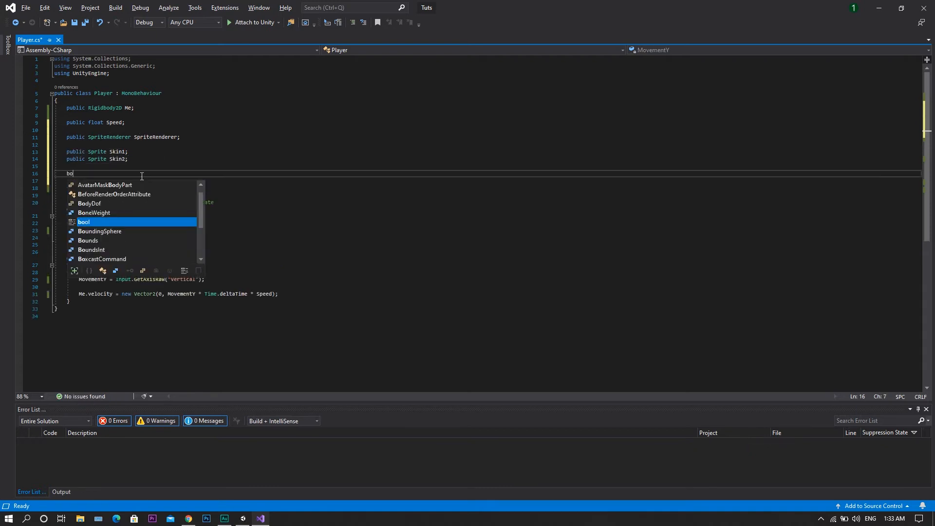
key("Escape")
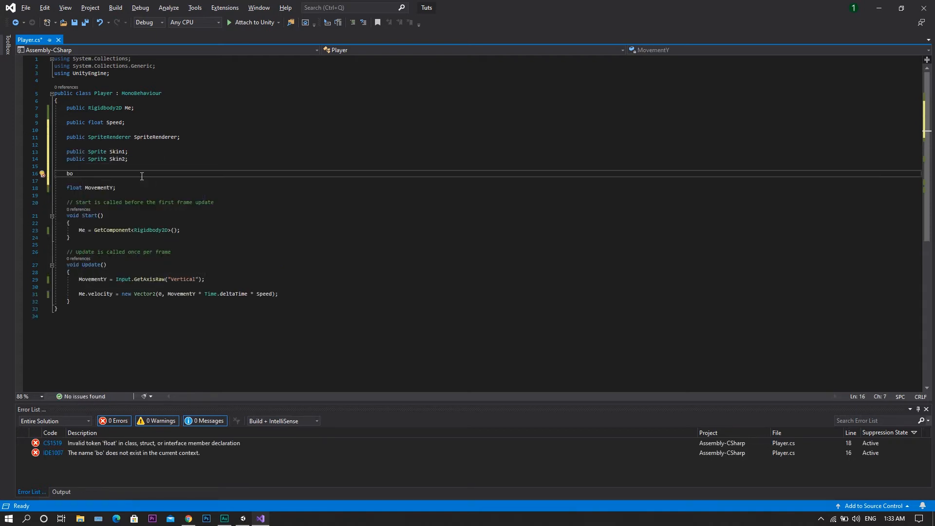
type("ol")
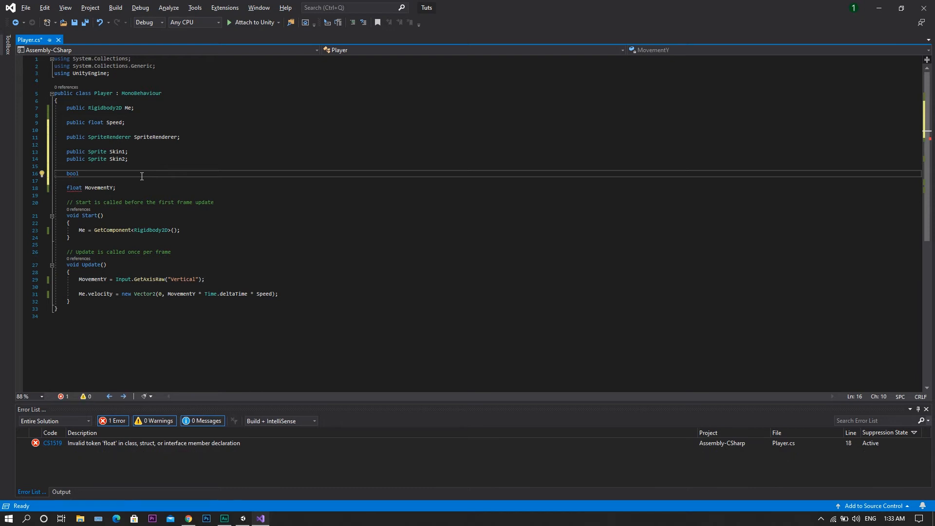
type("Sprite1A")
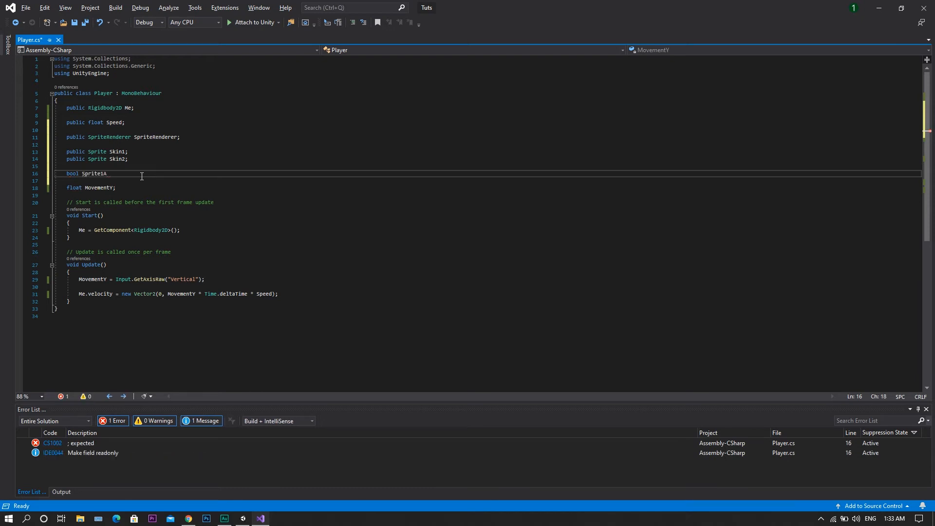
type("ctive;")
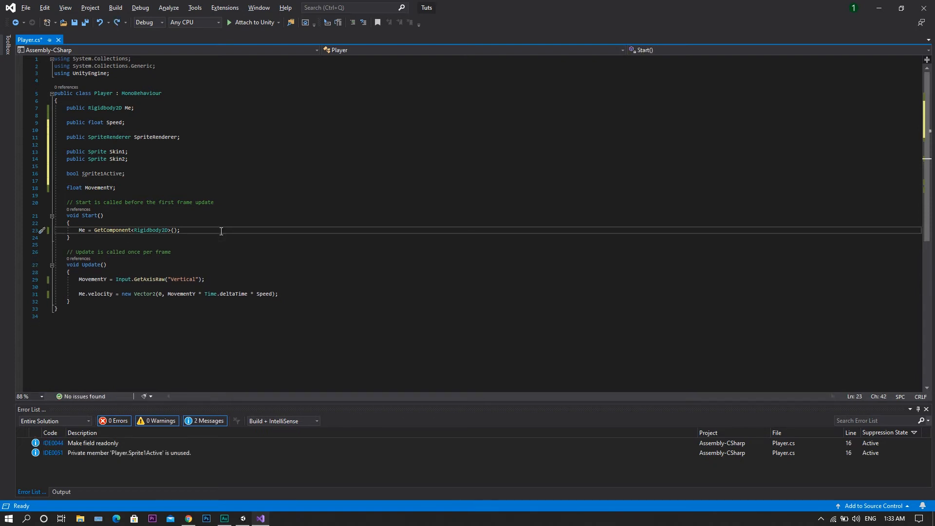
In Start(), add SpriteRenderer.sprite = Skin1; so Skin1 shows at launch
key("enter")
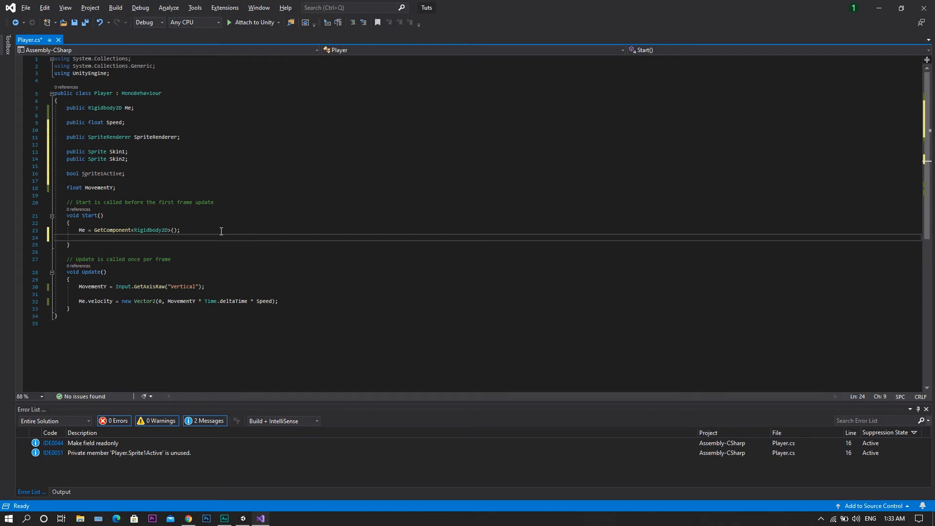
type("Spri")
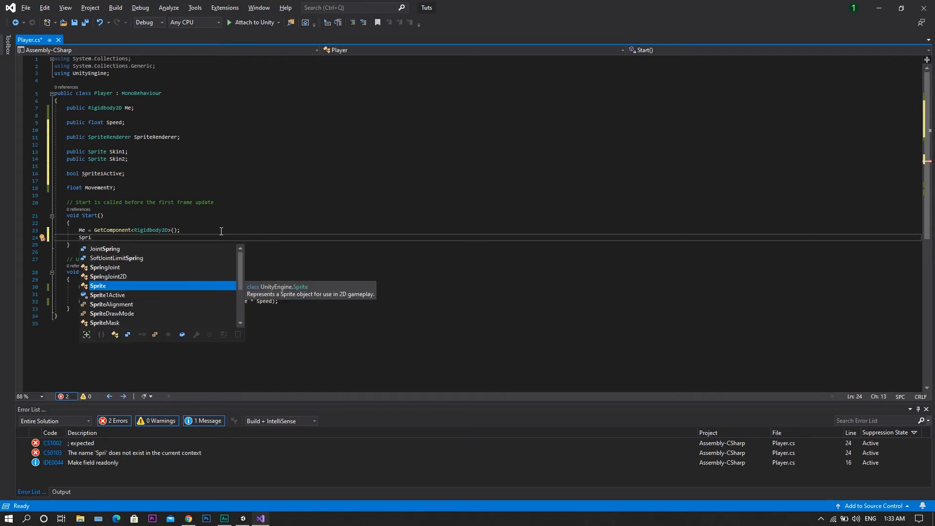
type("te")
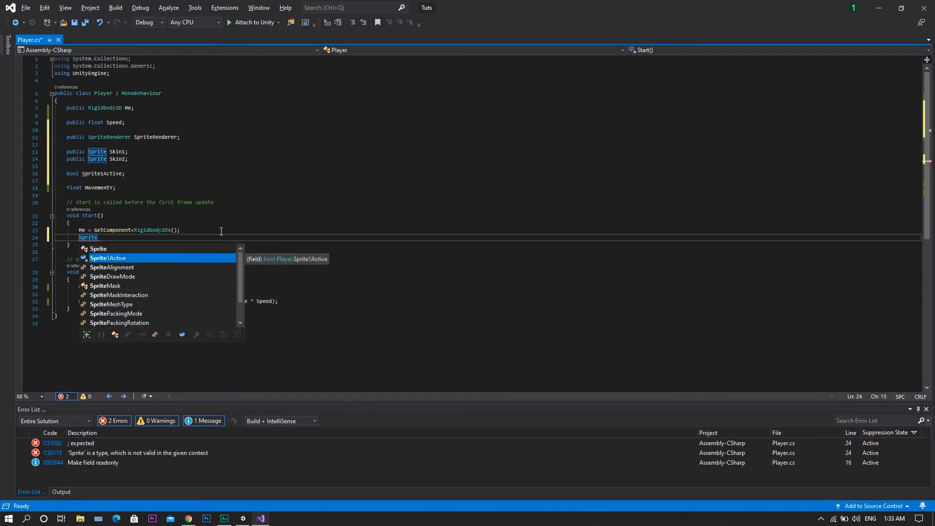
type("Re")
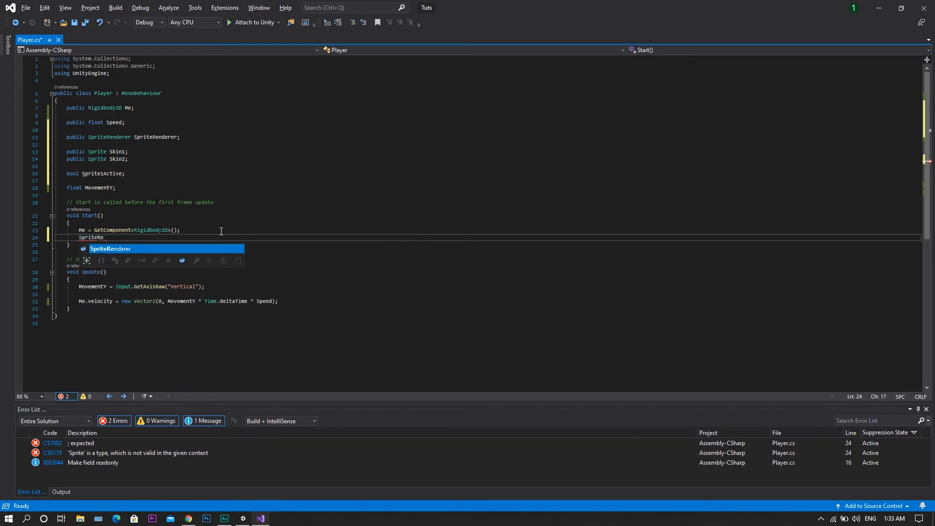
type(".Sp")
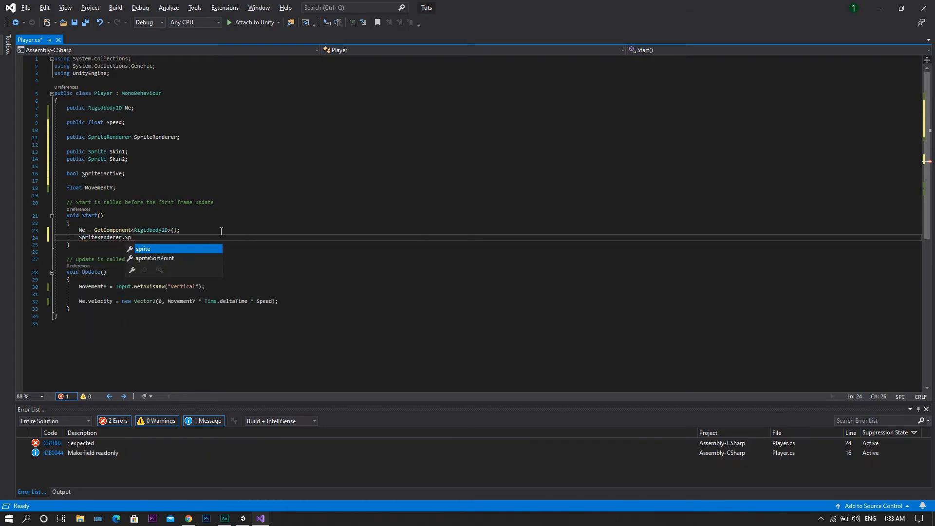
type("sprite =")
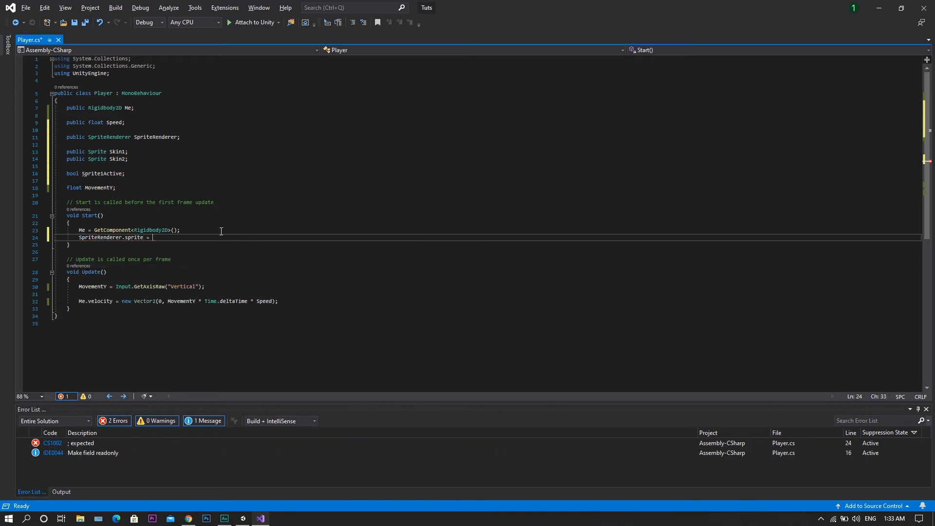
type("Skin1")
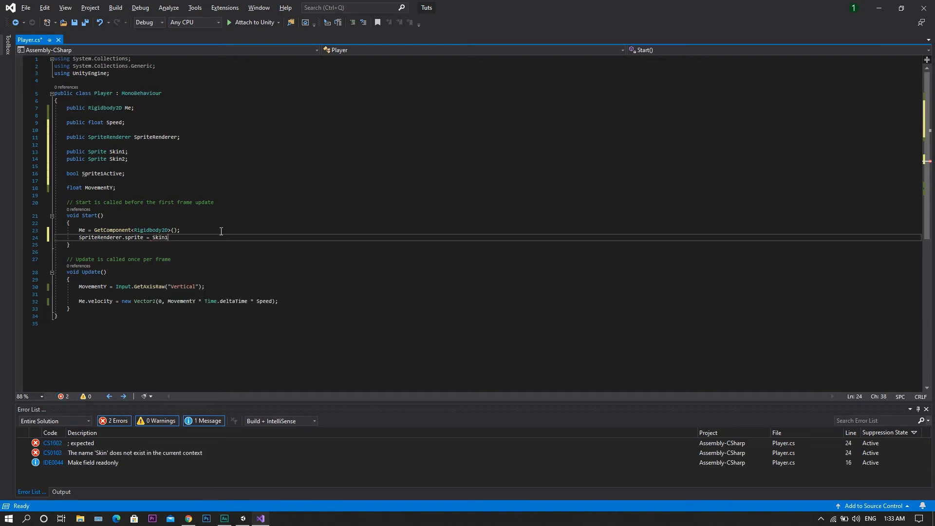
type(";")
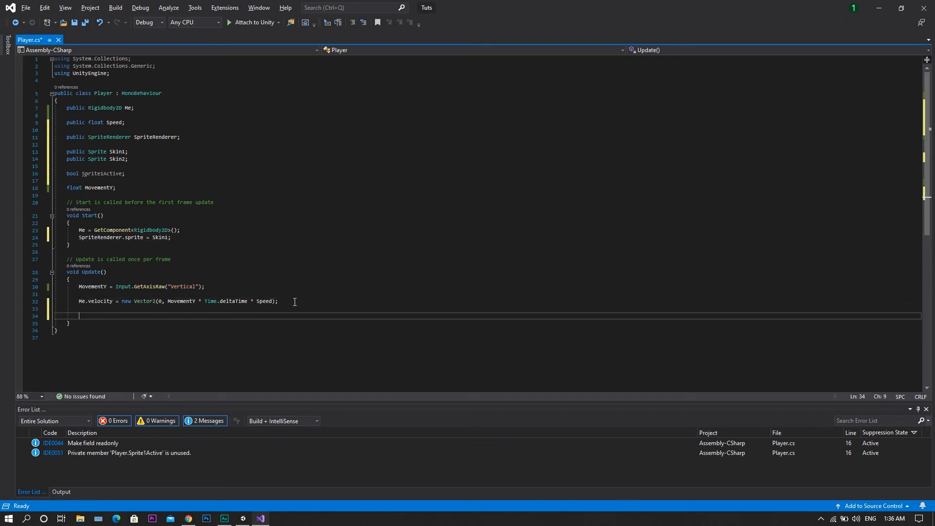
In Update(), add if (Input.GetKeyDown(KeyCode.Space)) Sprite1Active = !Sprite1Active;
type("if ( Input.Get")
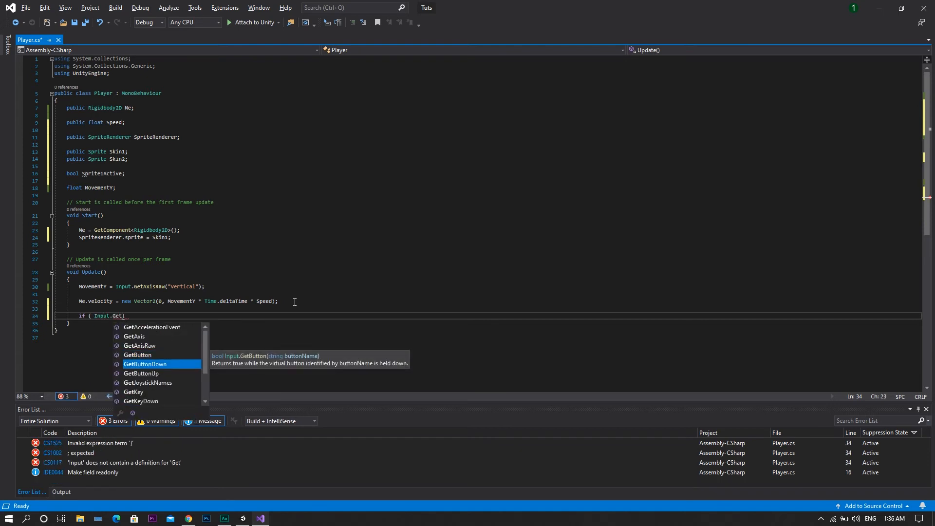
type("KeyDown)")
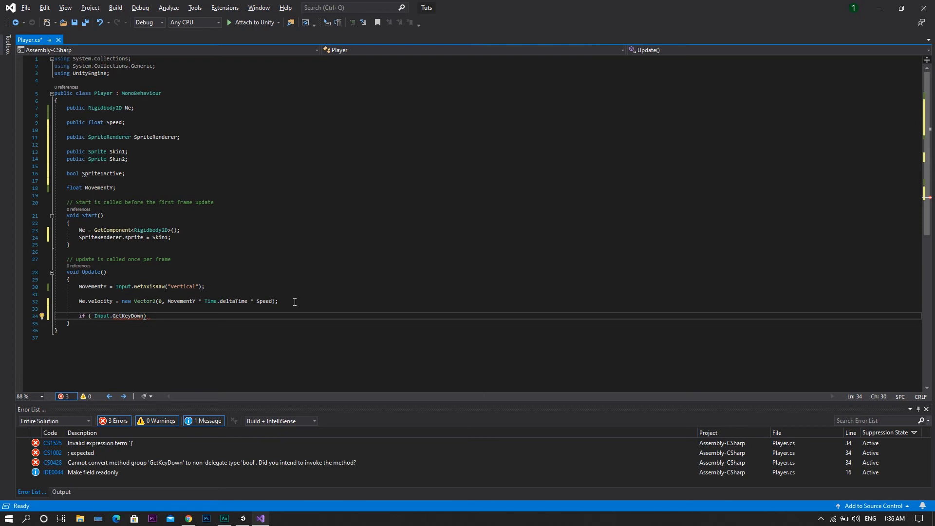
type("(KeyCode)")
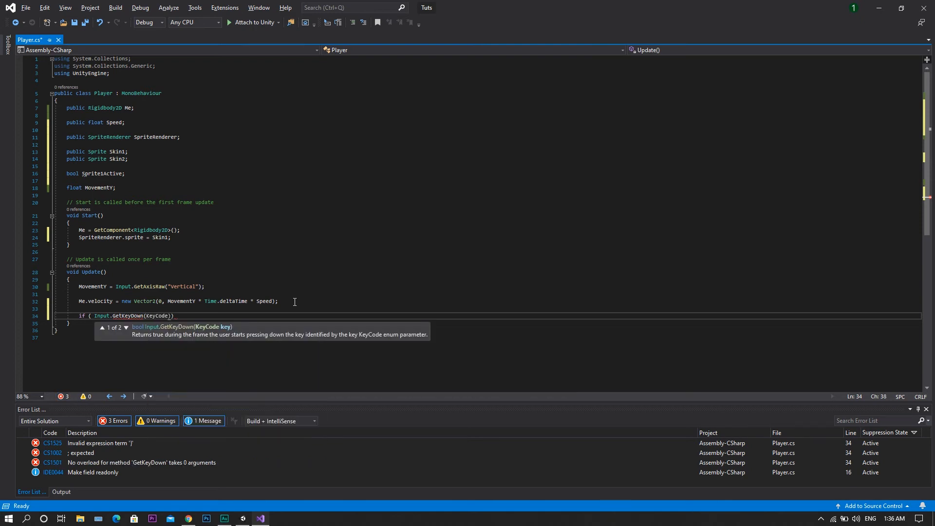
type(".s")
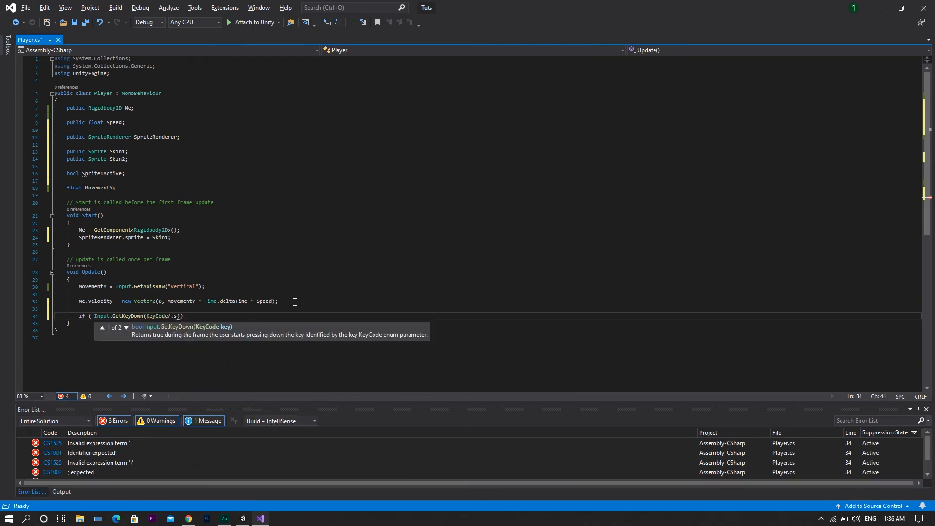
type("S")
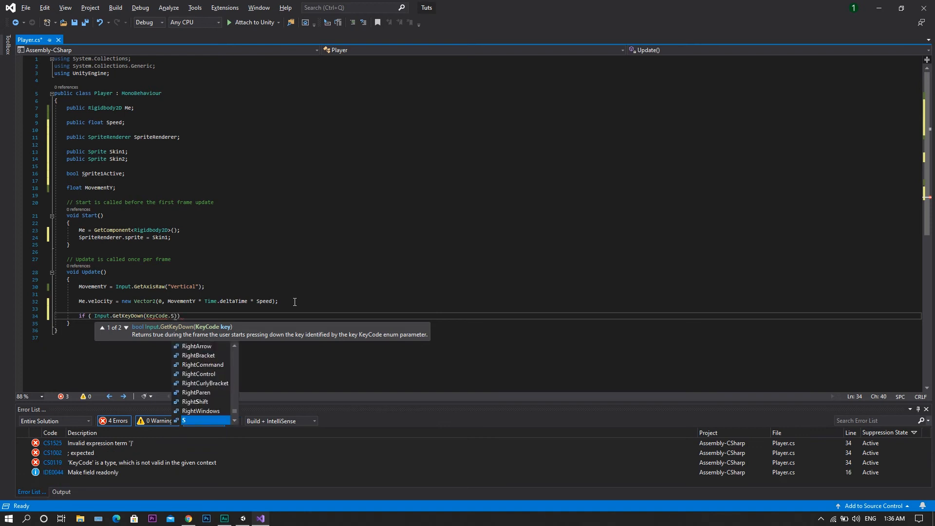
type("pace")
type("{")
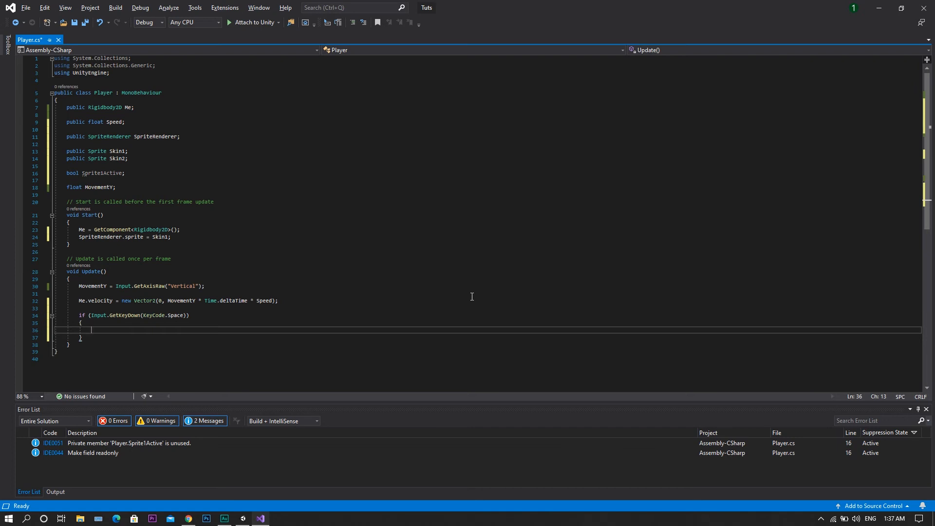
type("sprit")
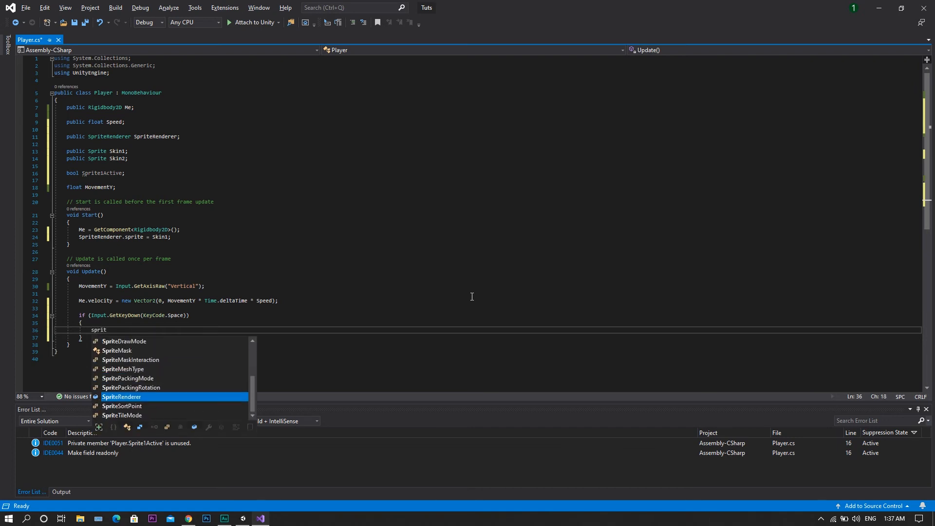
type("Sprite1Active =")
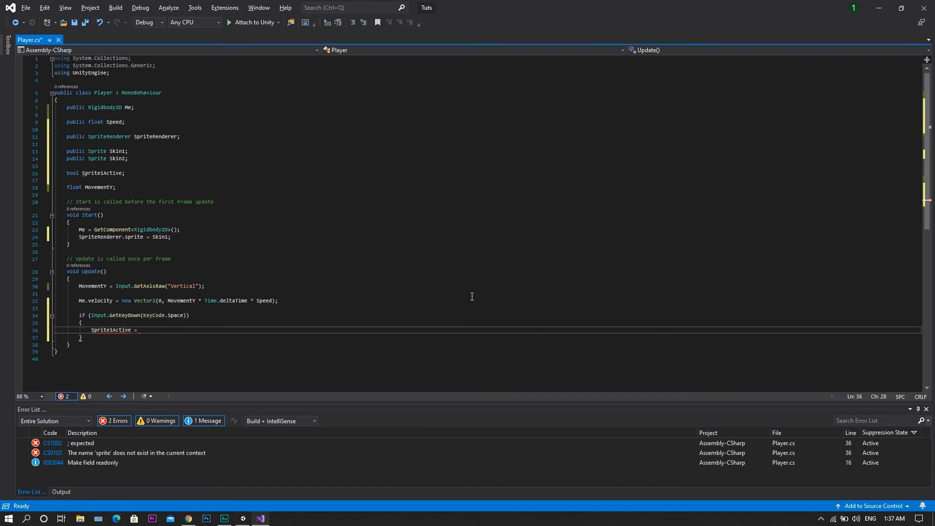
type("!Sprite1Active;")
type("if (")
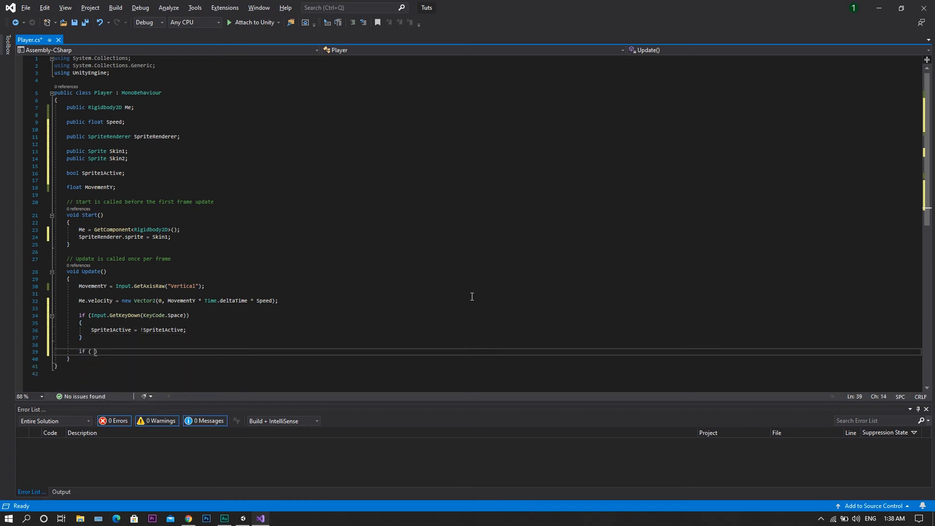
Add if (Sprite1Active == true) sprite = Skin1, else Skin2, then save Player.cs
type("Sprite1Active ==")
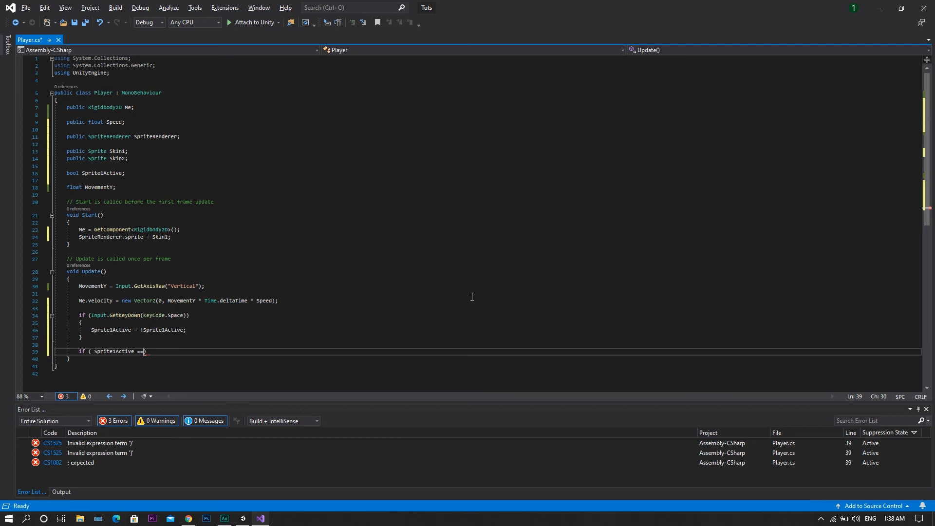
type("true")
type("{")
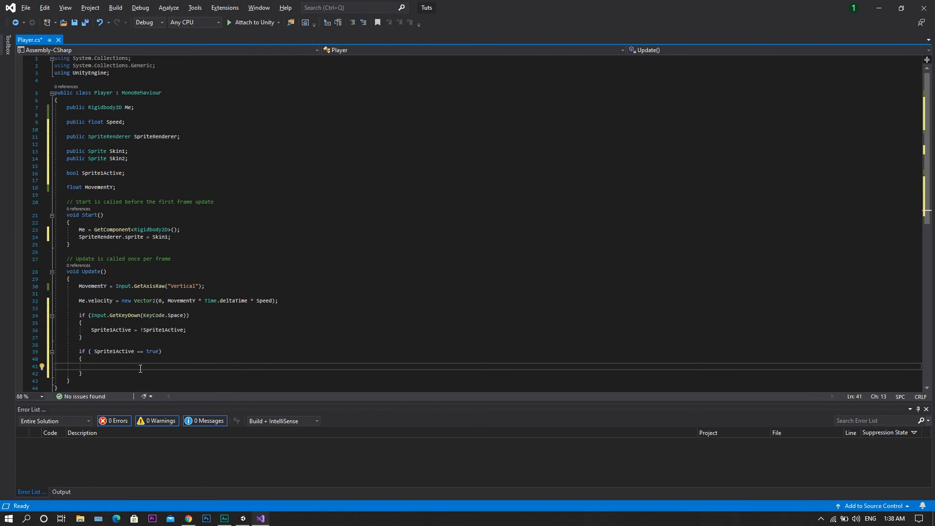
type("SpriteRenderer")
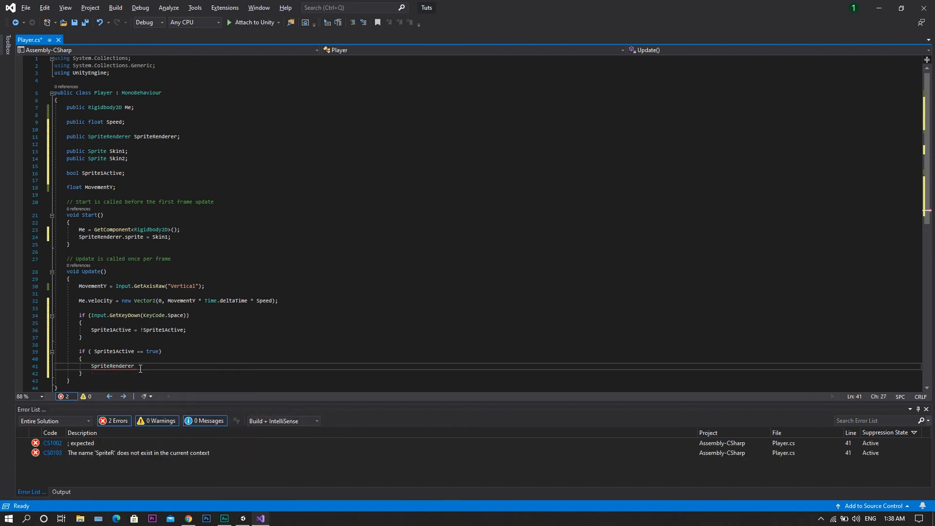
type(".sprite")
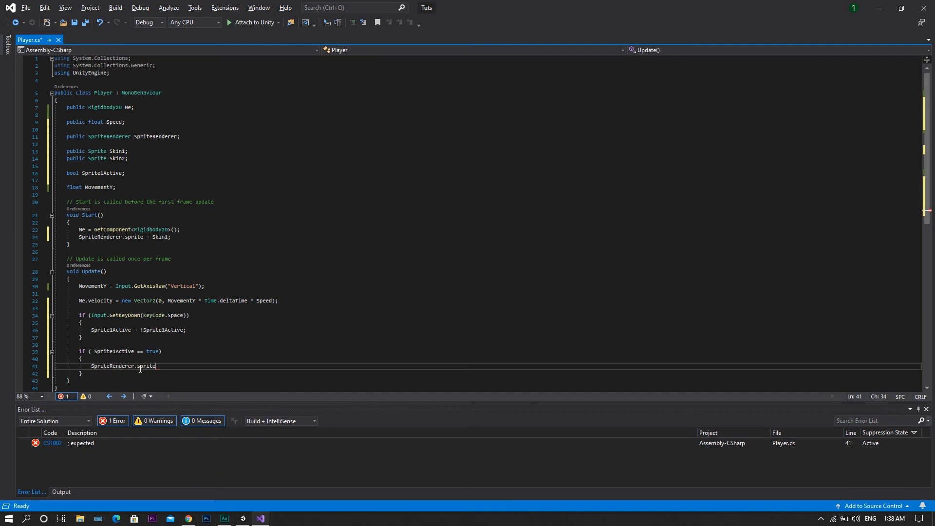
type("= Skin1;")
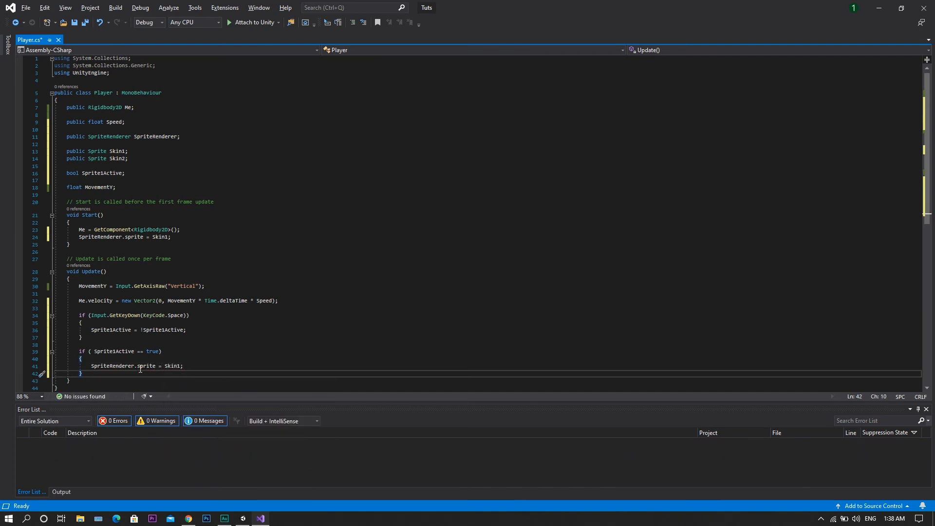
type("else { }")
type("Sp")
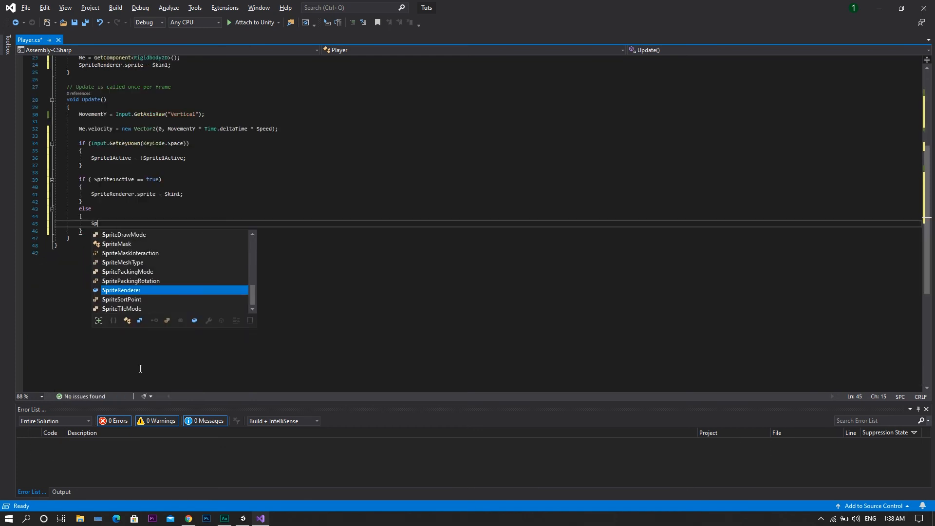
type("riteRenderer.S")
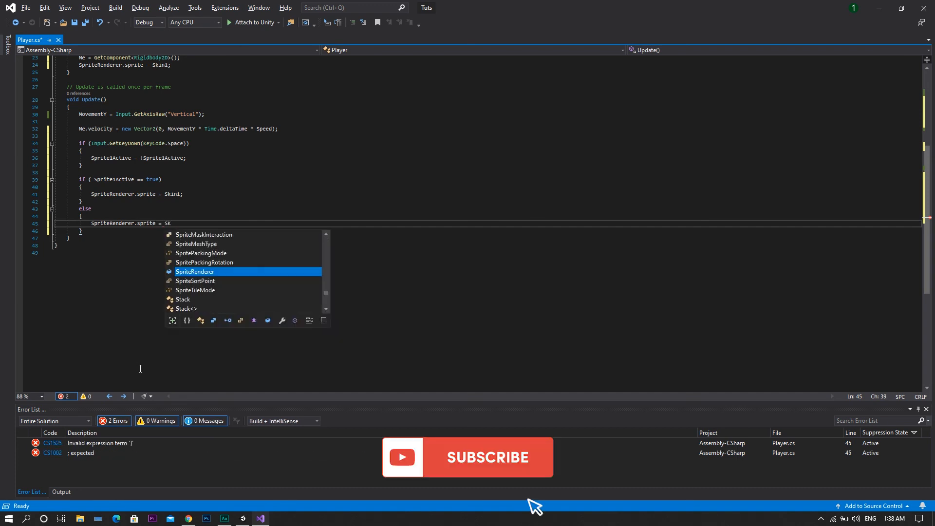
type("in2;")
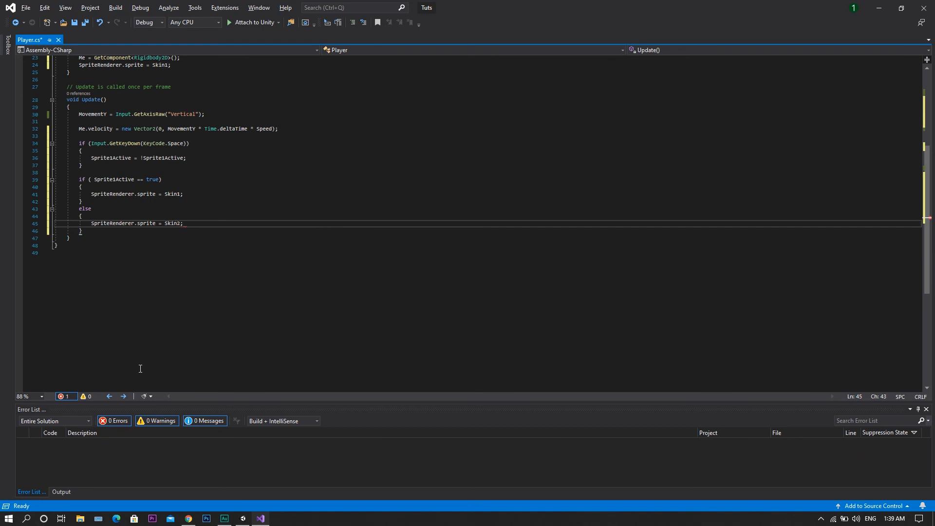
key("ctrl+s")
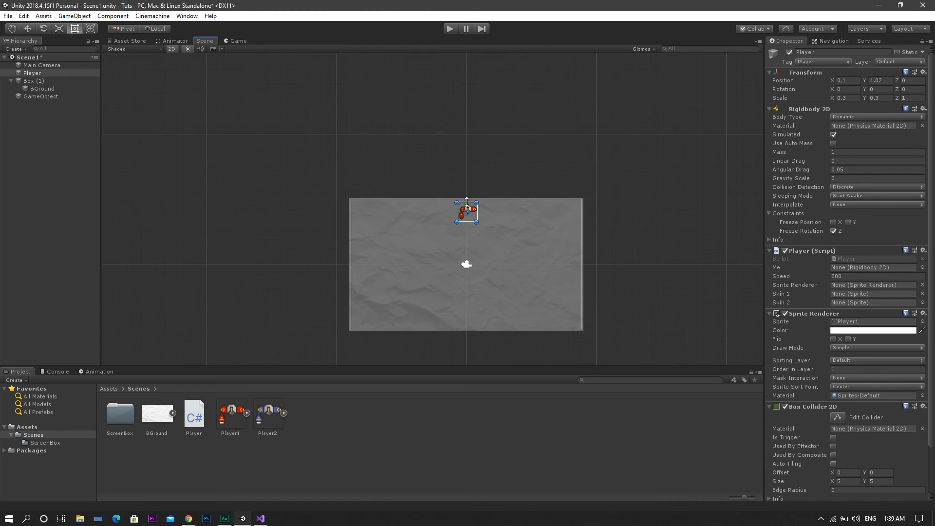
mouse_move(829, 284)
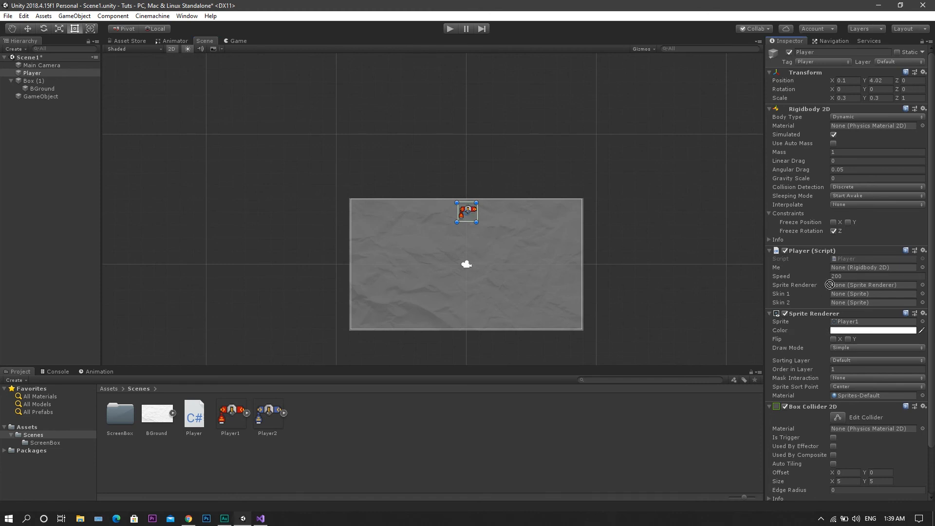